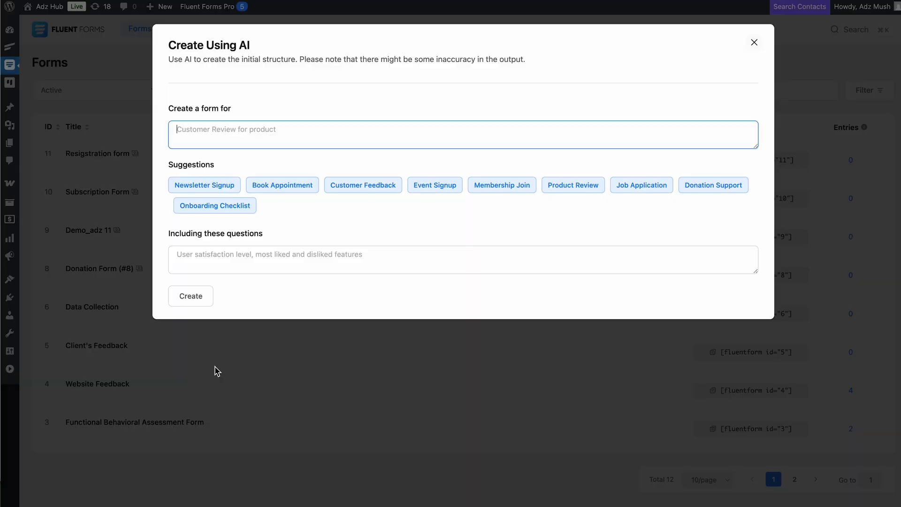
mouse_move(201, 119)
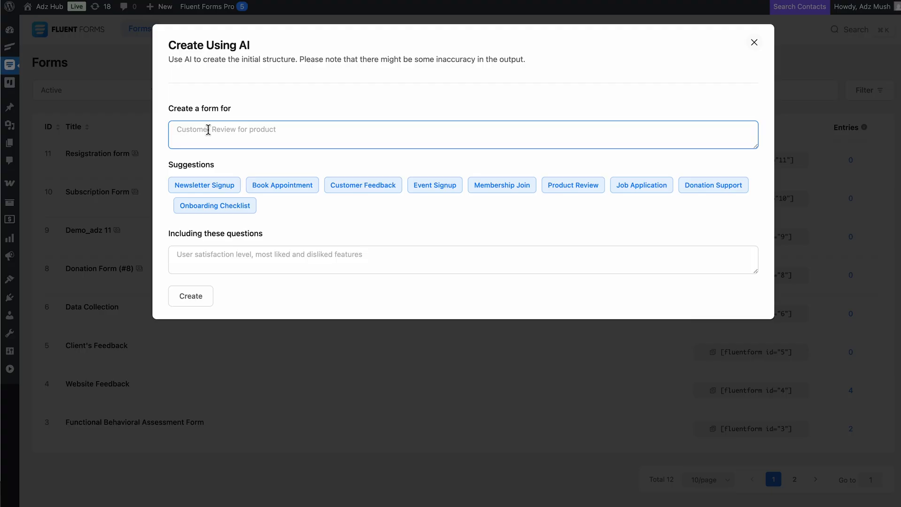
- Submit the AI prompt 'Create a query form with name, email and text field' and start generation
type("Create a query")
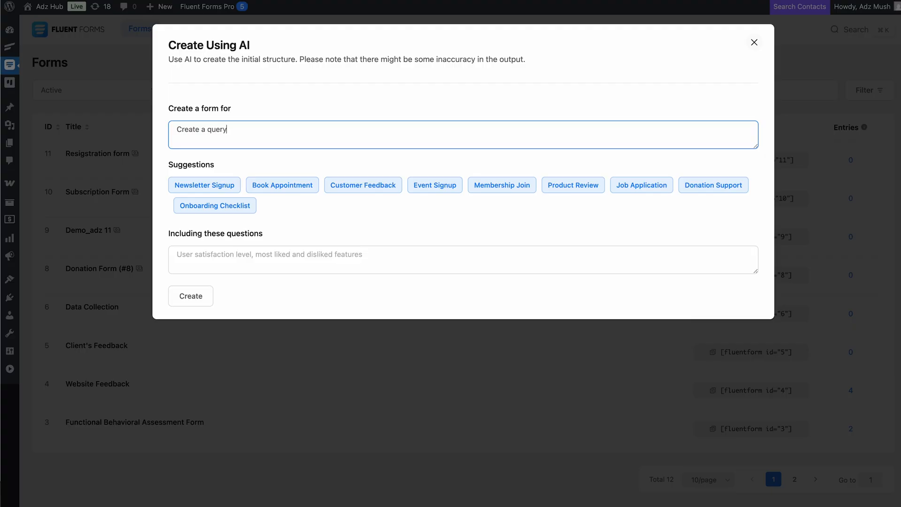
type("form with name , email and te")
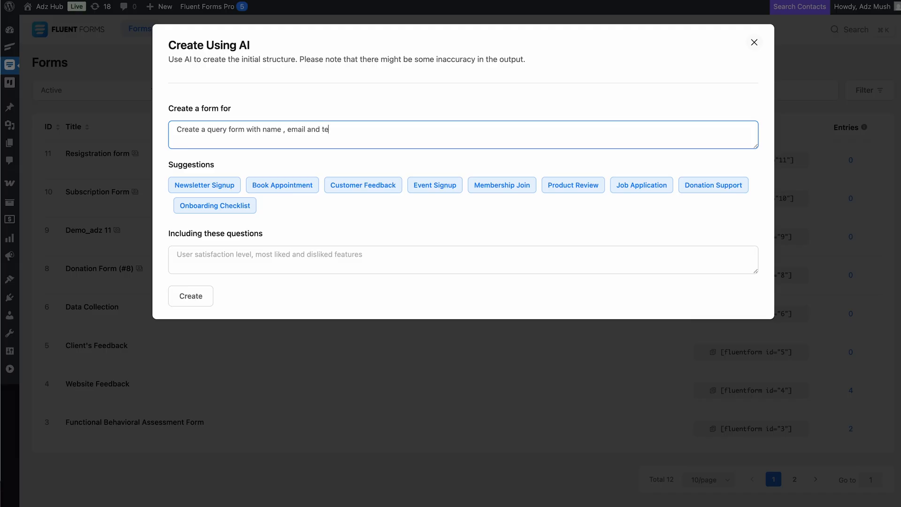
type("xt field")
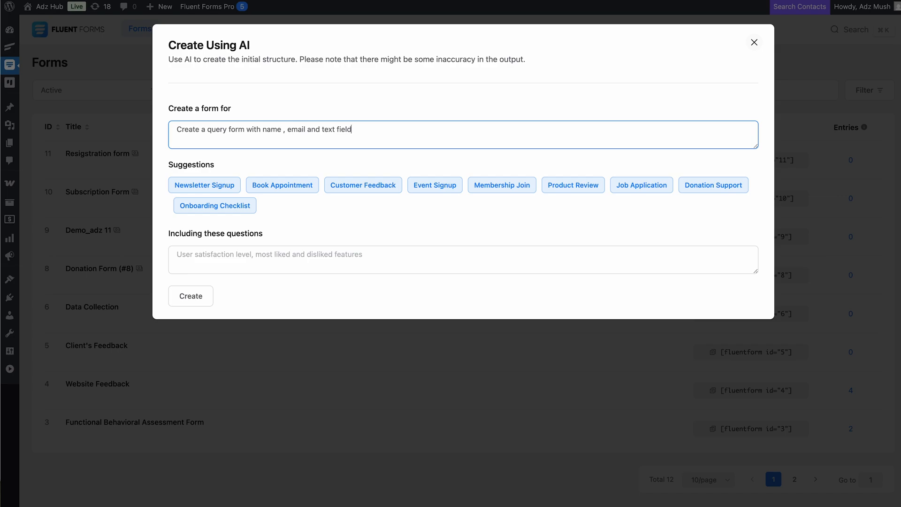
left_click(190, 297)
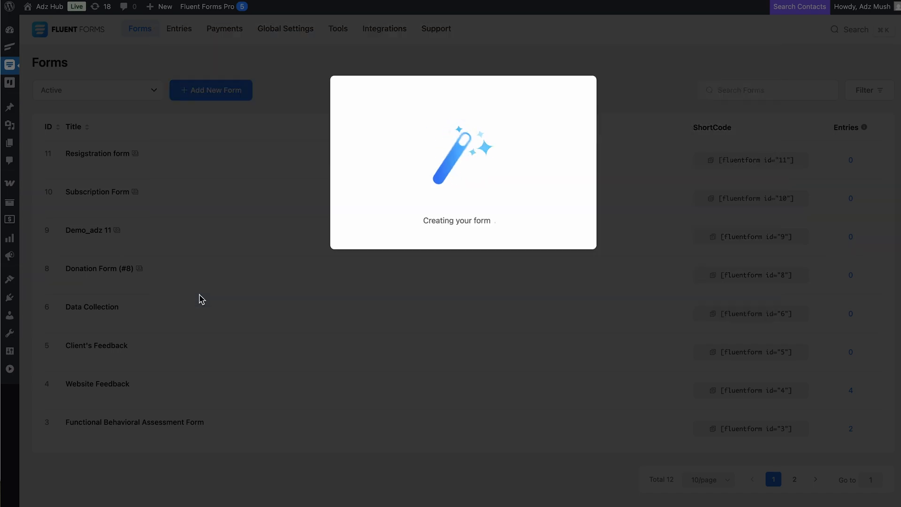